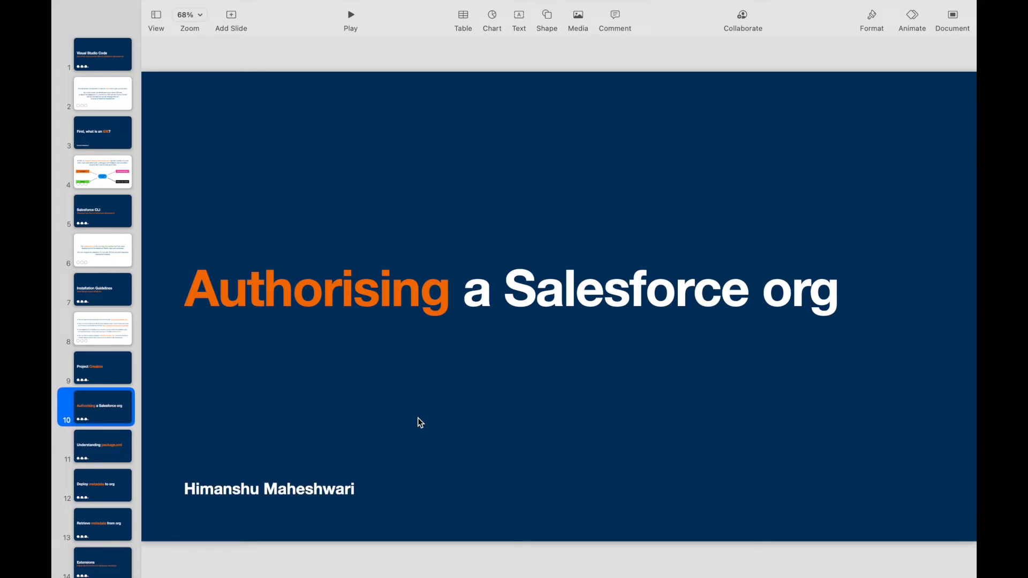
{"action": "mouse_move", "coordinate": [560, 4]}
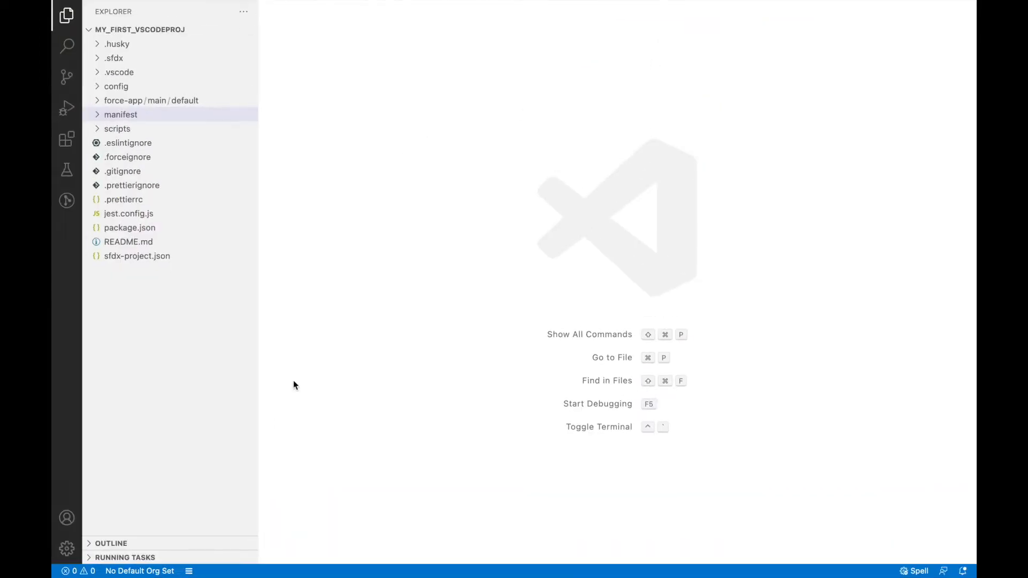
{"action": "mouse_move", "coordinate": [139, 571]}
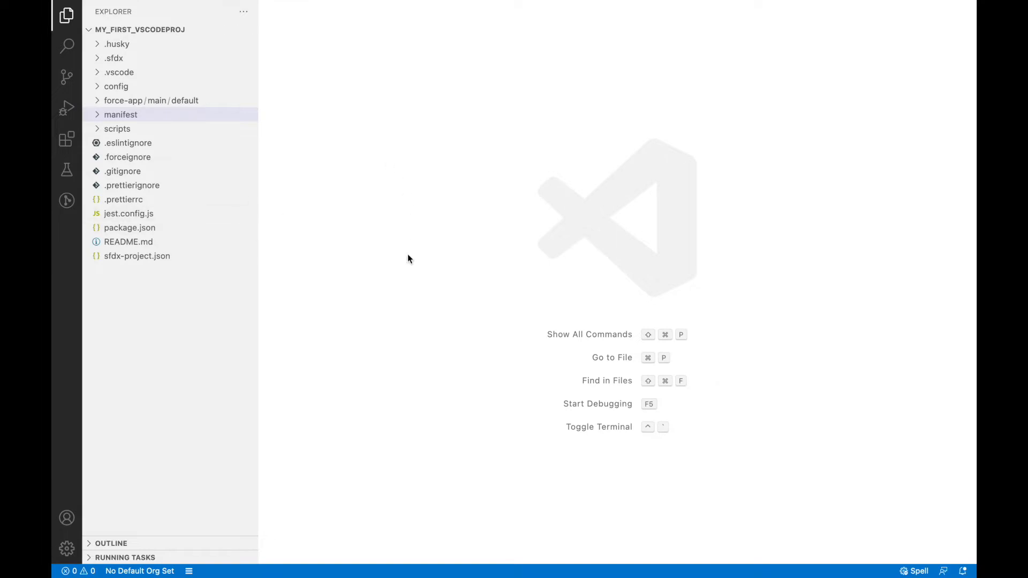
{"action": "mouse_move", "coordinate": [244, 149]}
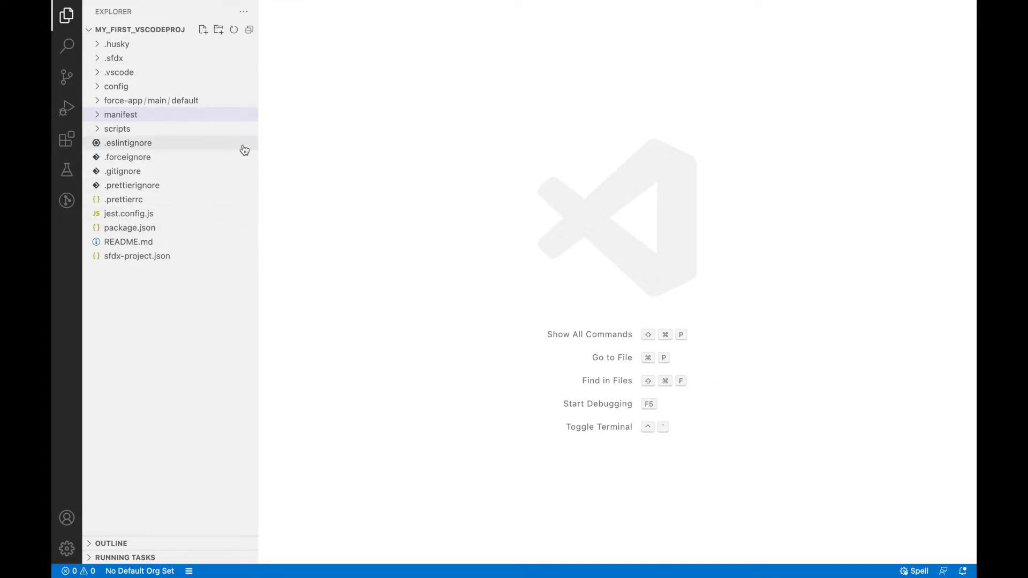
{"action": "mouse_move", "coordinate": [155, 571]}
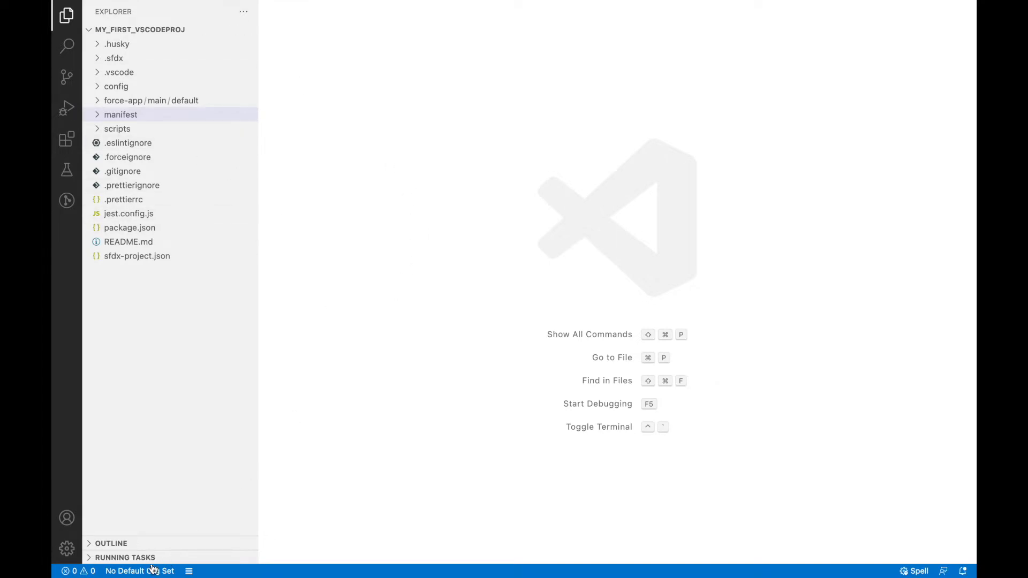
{"action": "mouse_move", "coordinate": [385, 419]}
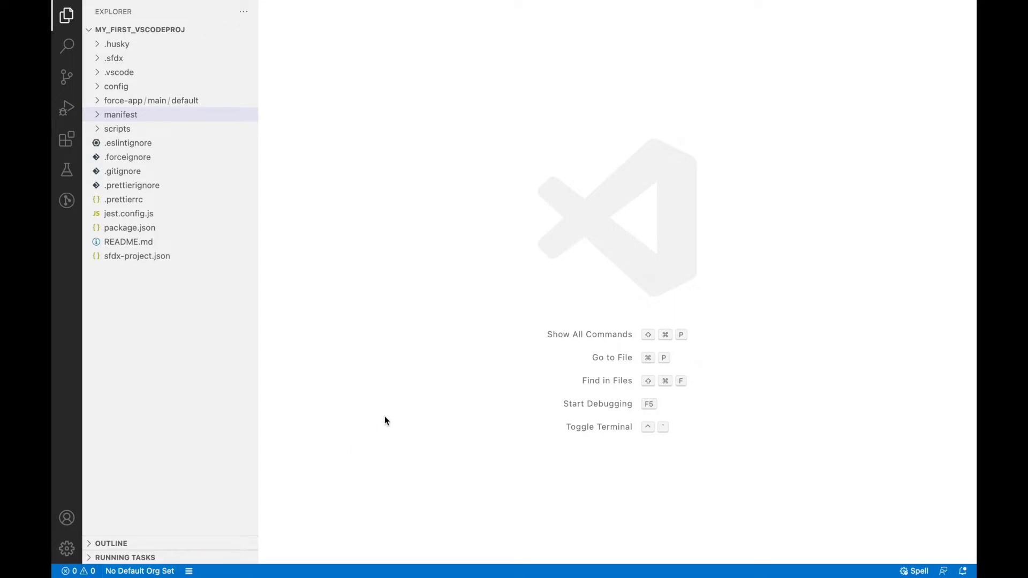
{"action": "mouse_move", "coordinate": [266, 150]}
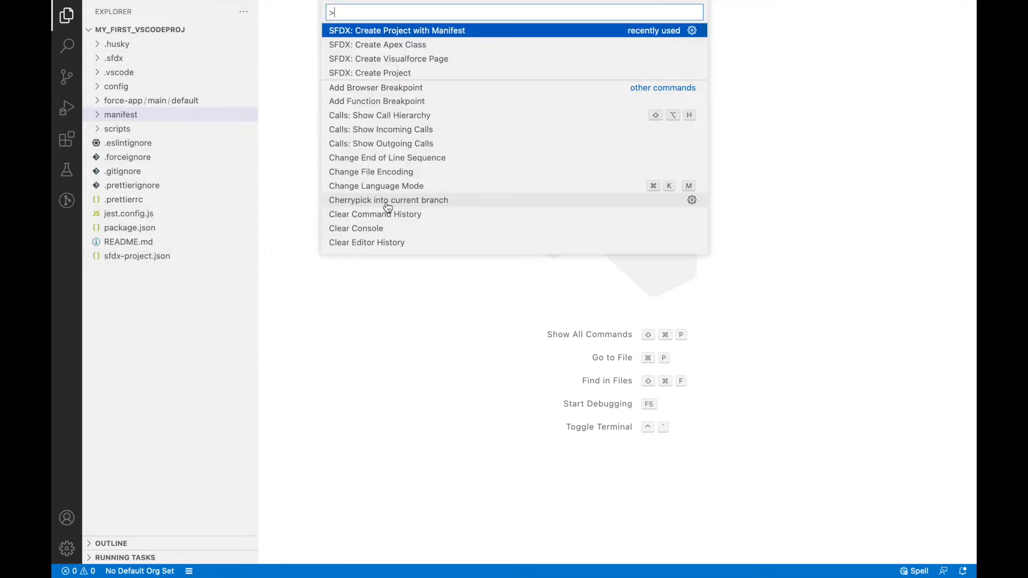
Filter commands by 'SFDX' then 'Authori' to locate Authorize an Org, then dismiss the list
{"action": "type", "text": "SFDX"}
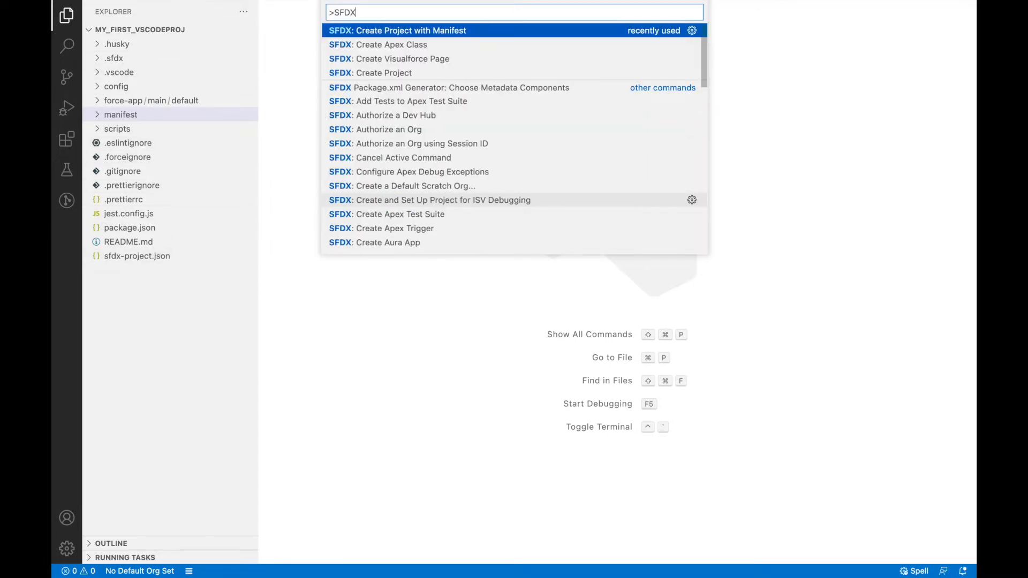
{"action": "scroll", "scroll_direction": "down", "scroll_amount": 3}
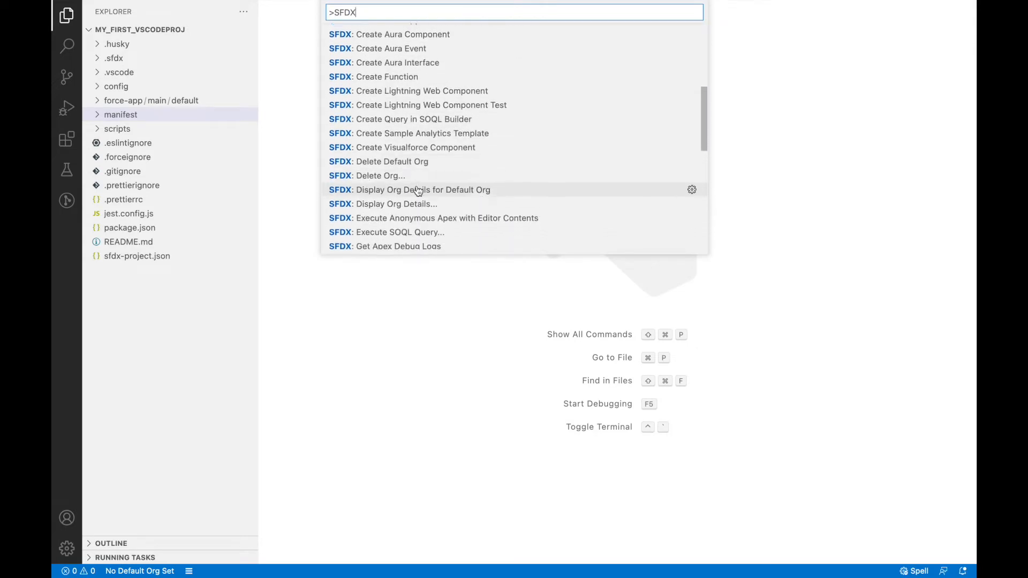
{"action": "scroll", "scroll_direction": "down", "scroll_amount": 3}
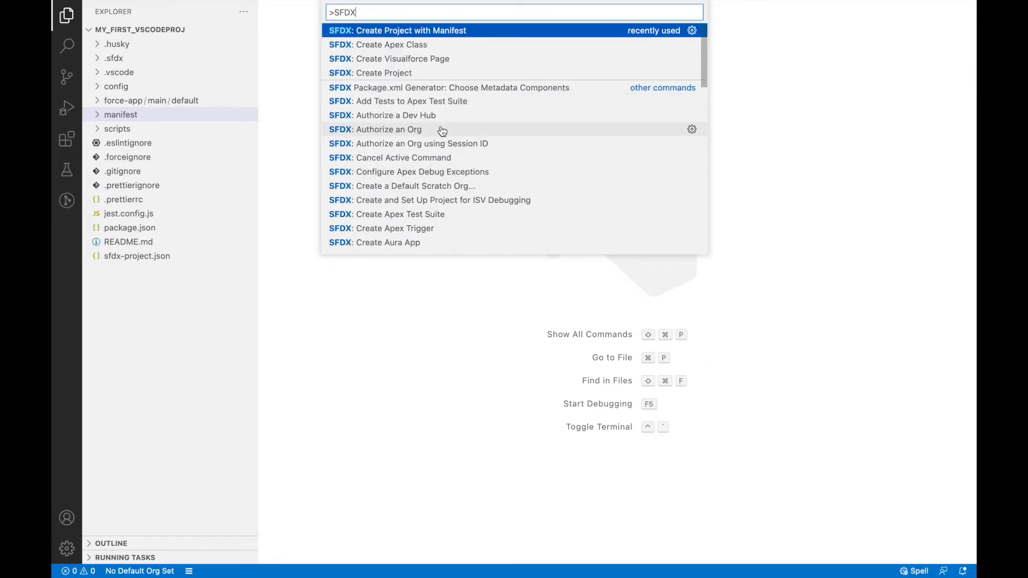
{"action": "mouse_move", "coordinate": [407, 45]}
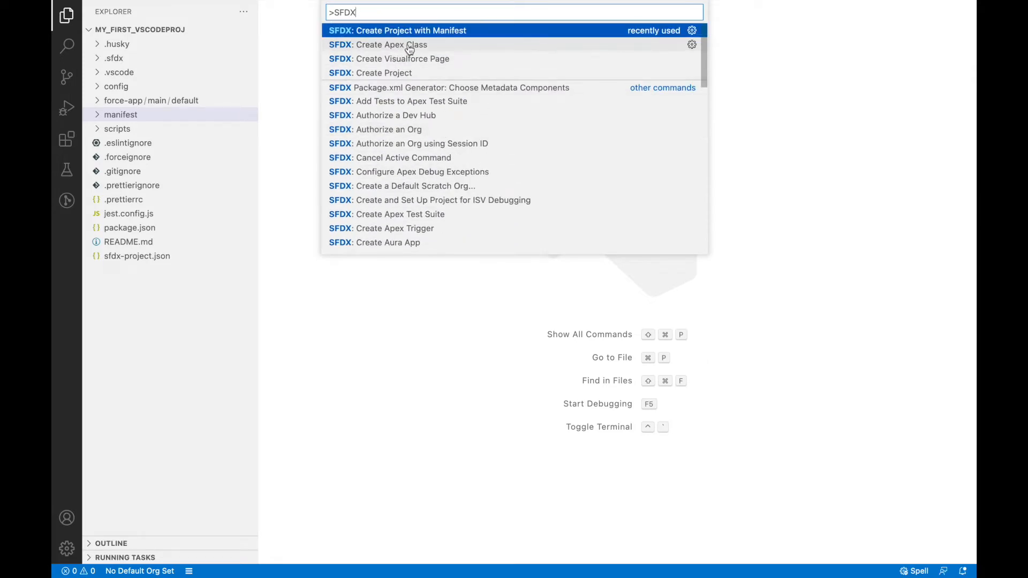
{"action": "mouse_move", "coordinate": [375, 138]}
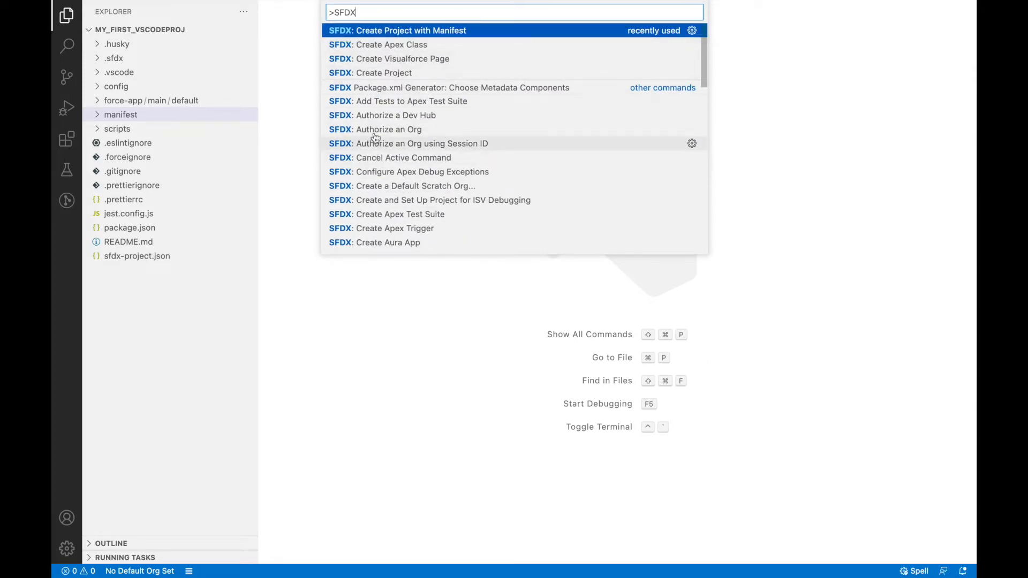
{"action": "mouse_move", "coordinate": [375, 130]}
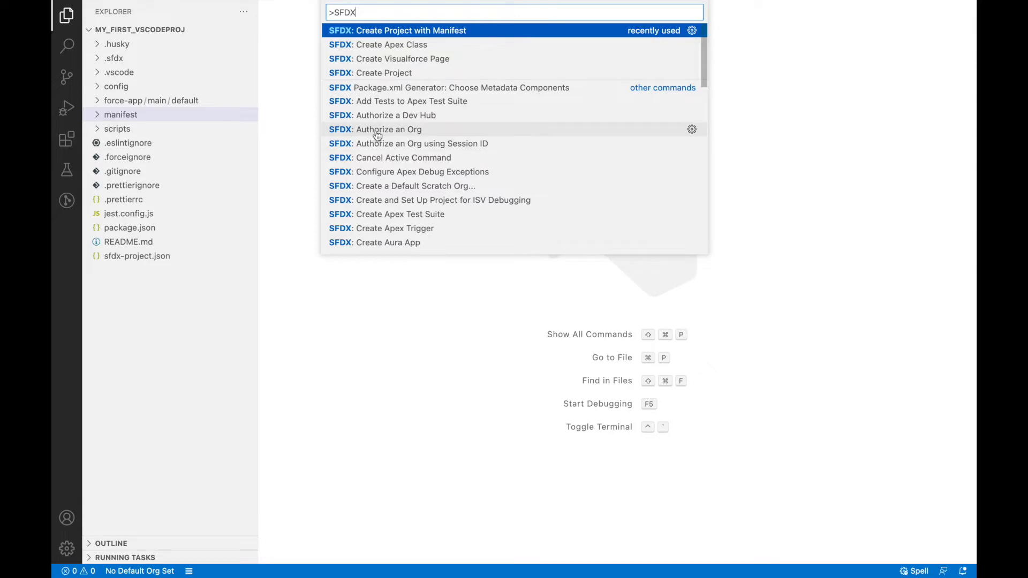
{"action": "key", "text": "Backspace"}
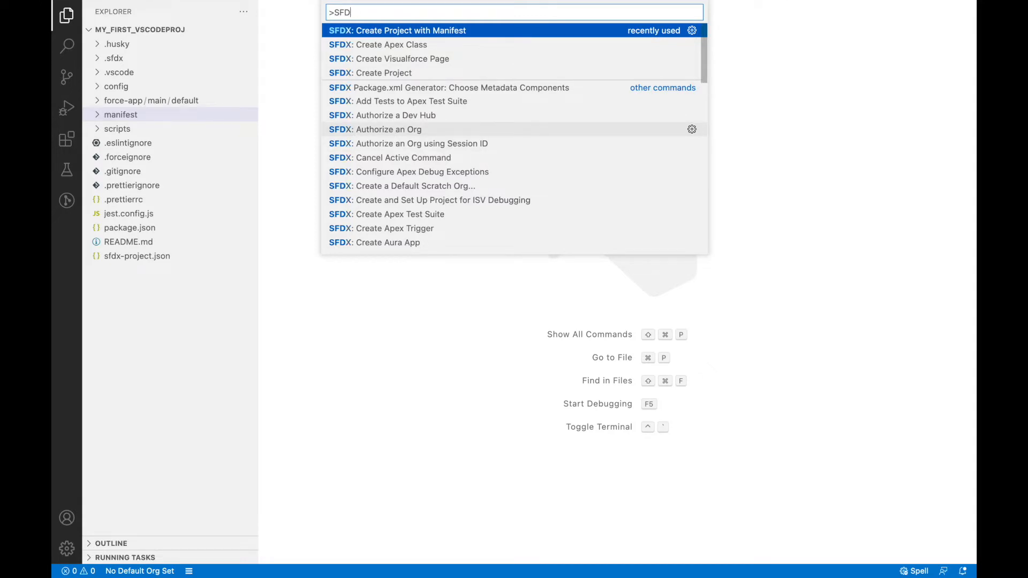
{"action": "type", "text": "Authori"}
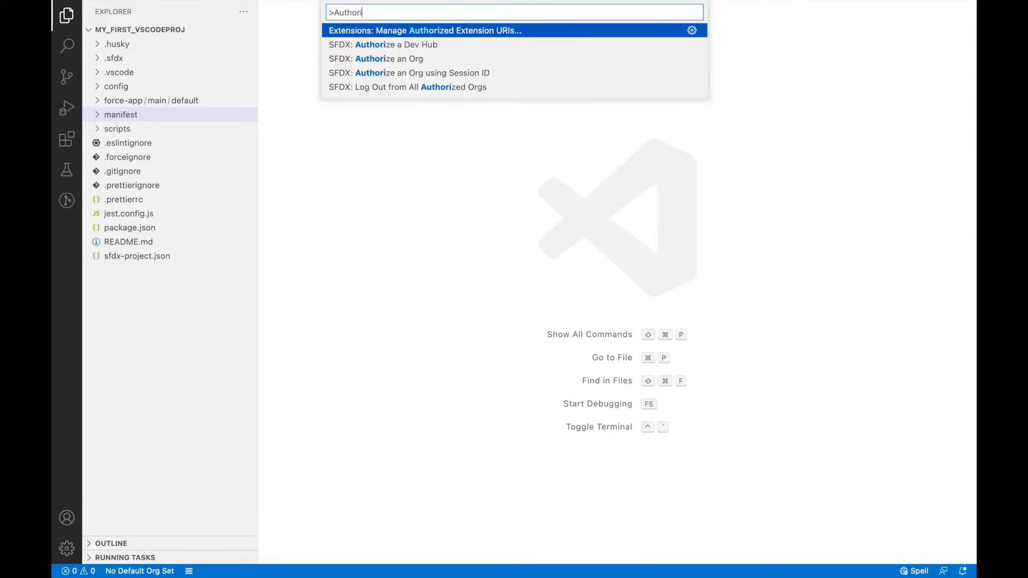
{"action": "mouse_move", "coordinate": [388, 58]}
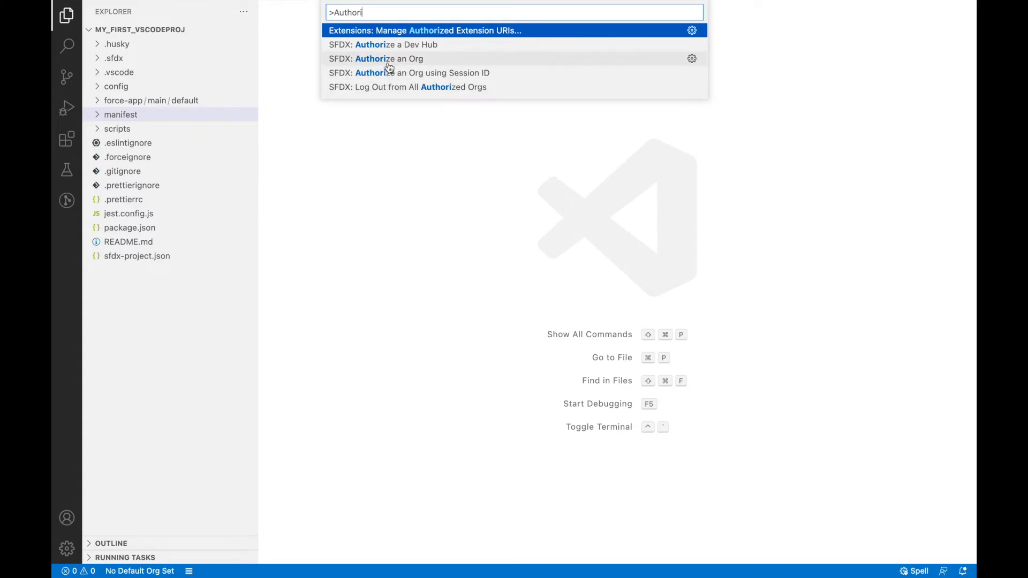
{"action": "key", "text": "Escape"}
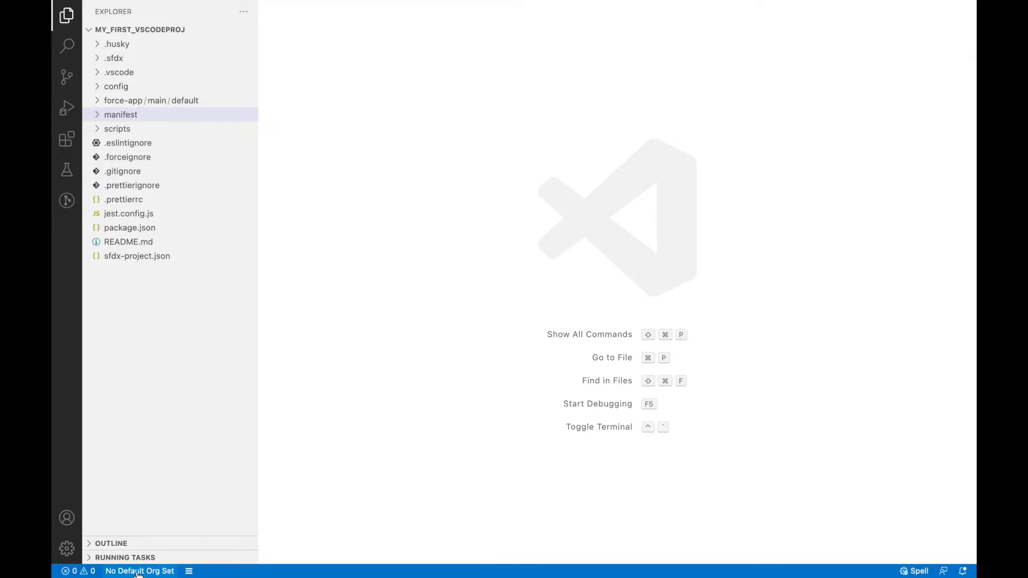
{"action": "mouse_move", "coordinate": [139, 571]}
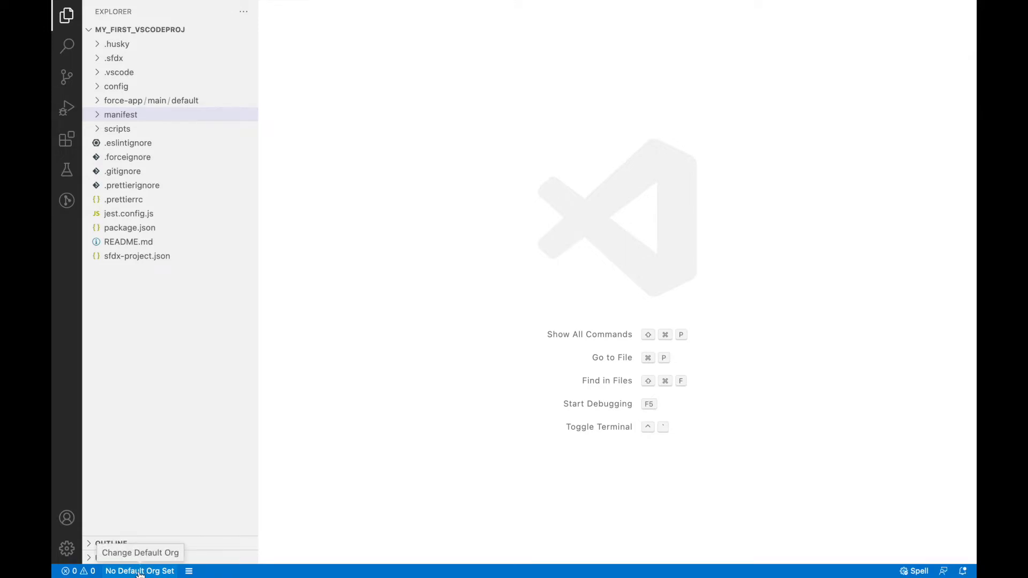
{"action": "mouse_move", "coordinate": [364, 316]}
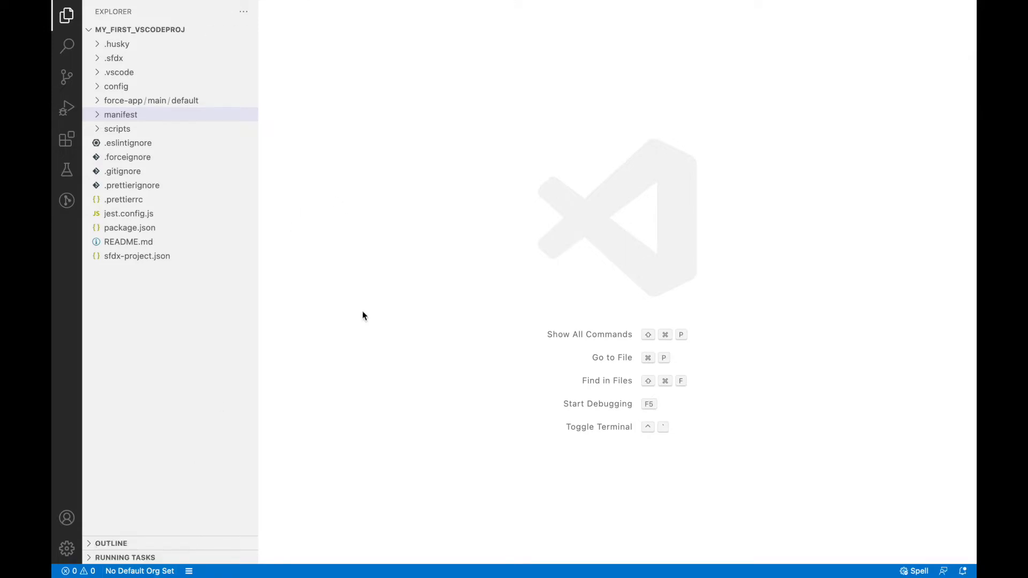
{"action": "mouse_move", "coordinate": [384, 302]}
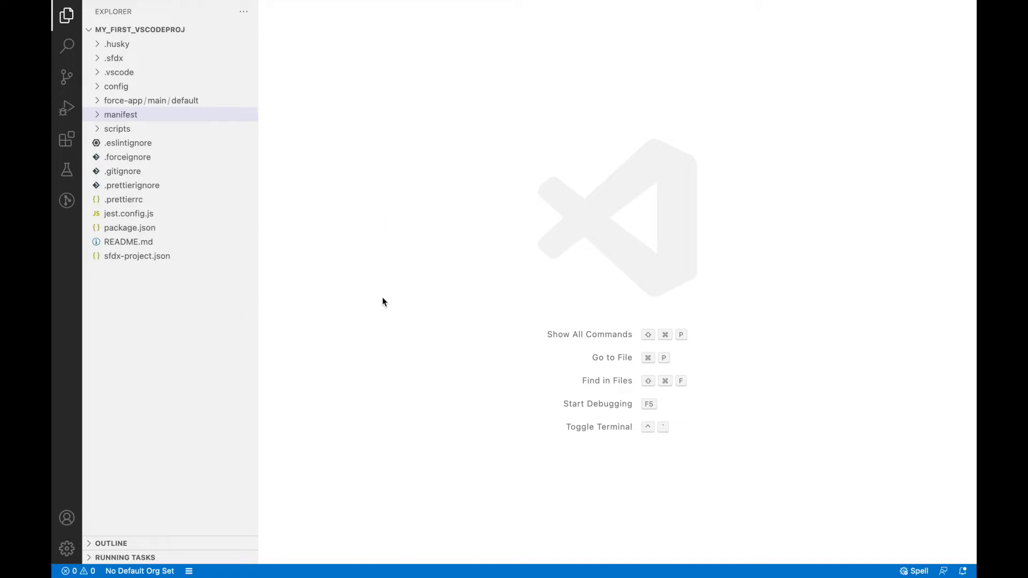
Bring up the default org picker from the 'No Default Org Set' status item
{"action": "left_click", "coordinate": [139, 571]}
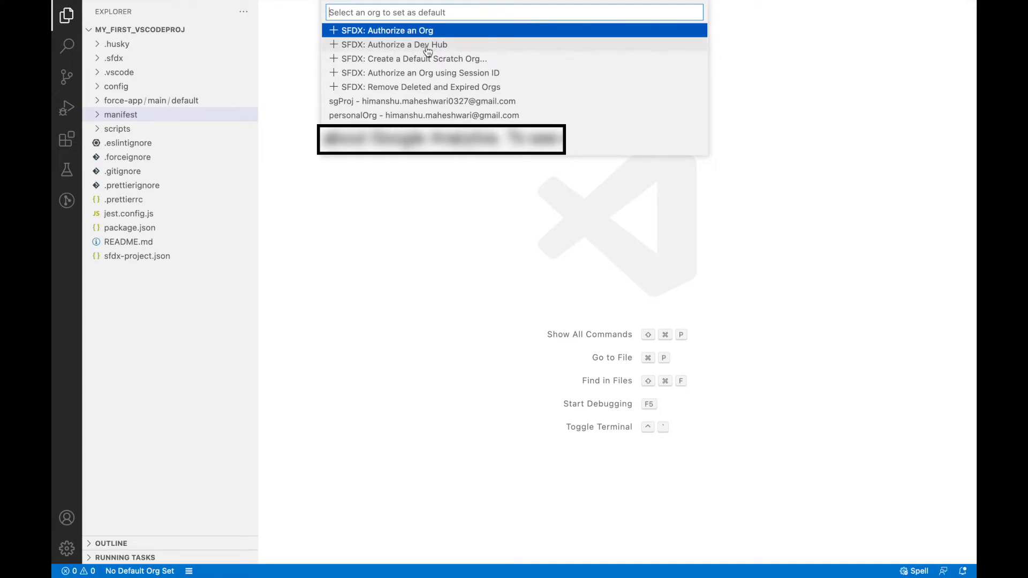
{"action": "mouse_move", "coordinate": [453, 67]}
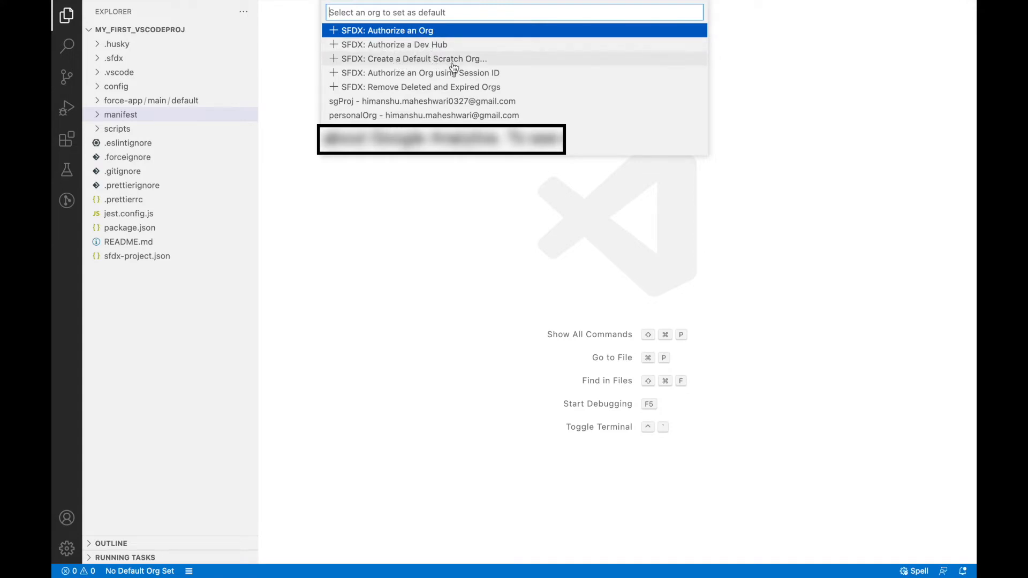
{"action": "mouse_move", "coordinate": [386, 101]}
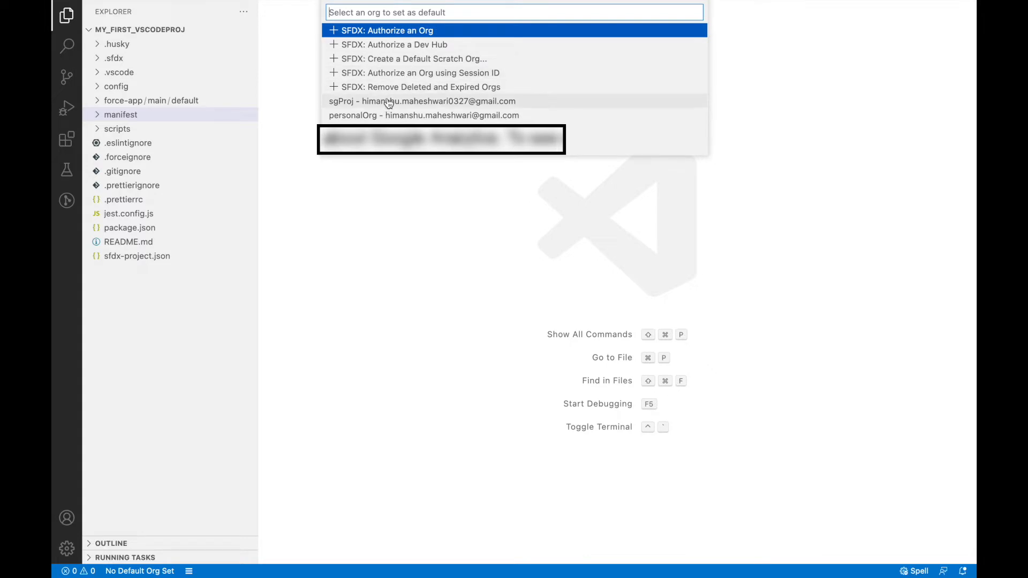
{"action": "mouse_move", "coordinate": [393, 58]}
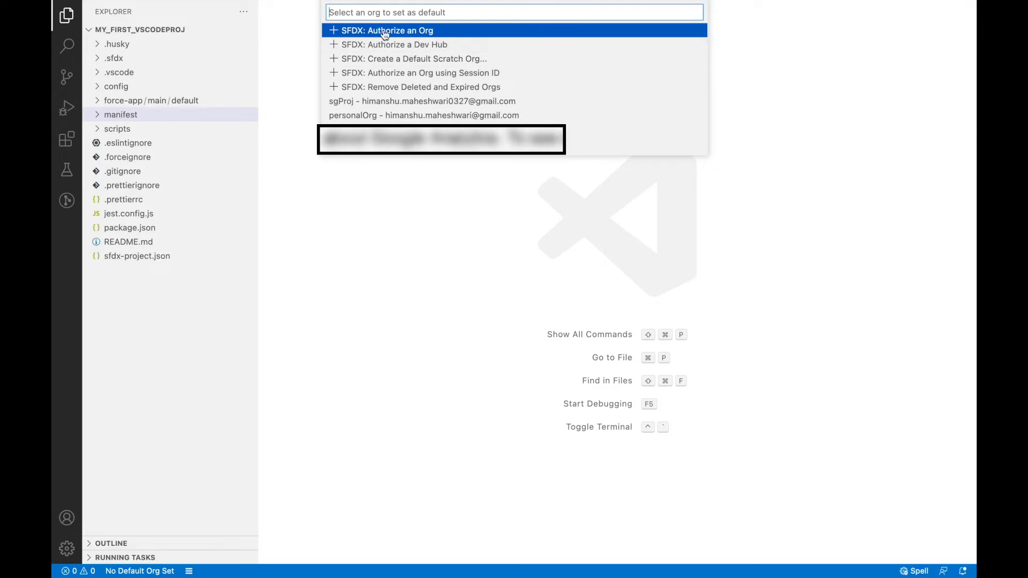
{"action": "mouse_move", "coordinate": [407, 37]}
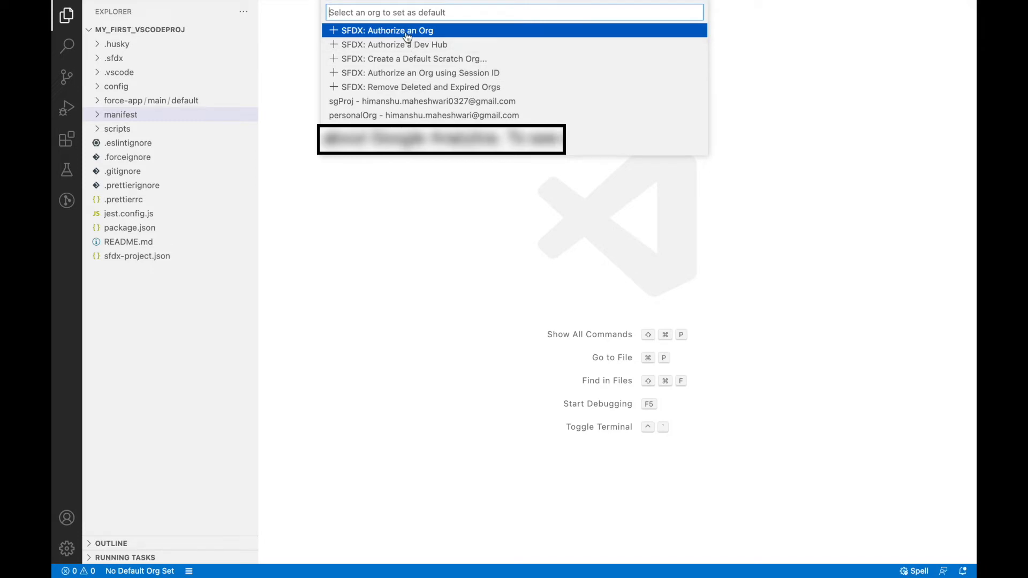
Choose SFDX: Authorize an Org, bringing up the login URL choices
{"action": "left_click", "coordinate": [387, 30]}
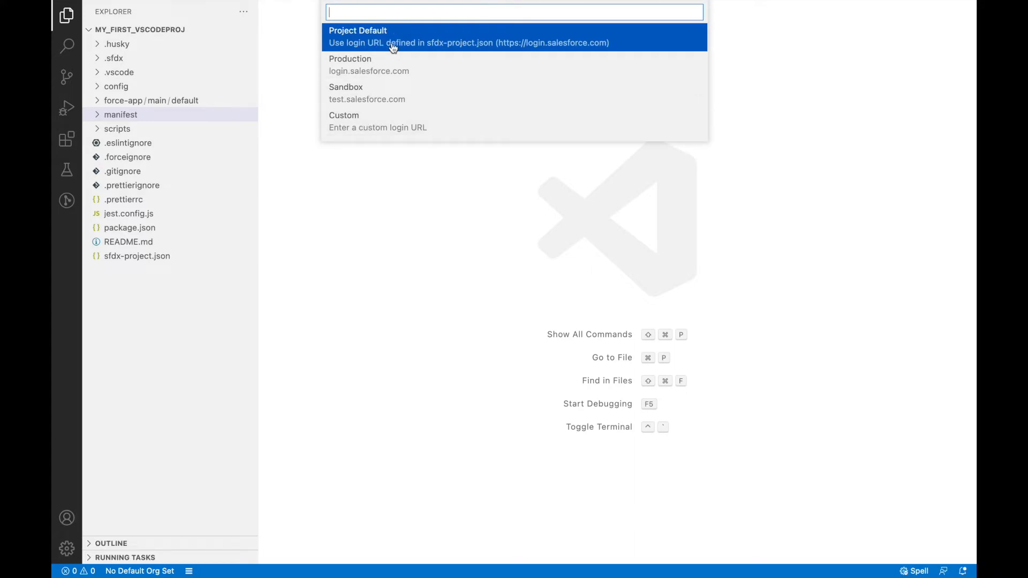
{"action": "mouse_move", "coordinate": [422, 57]}
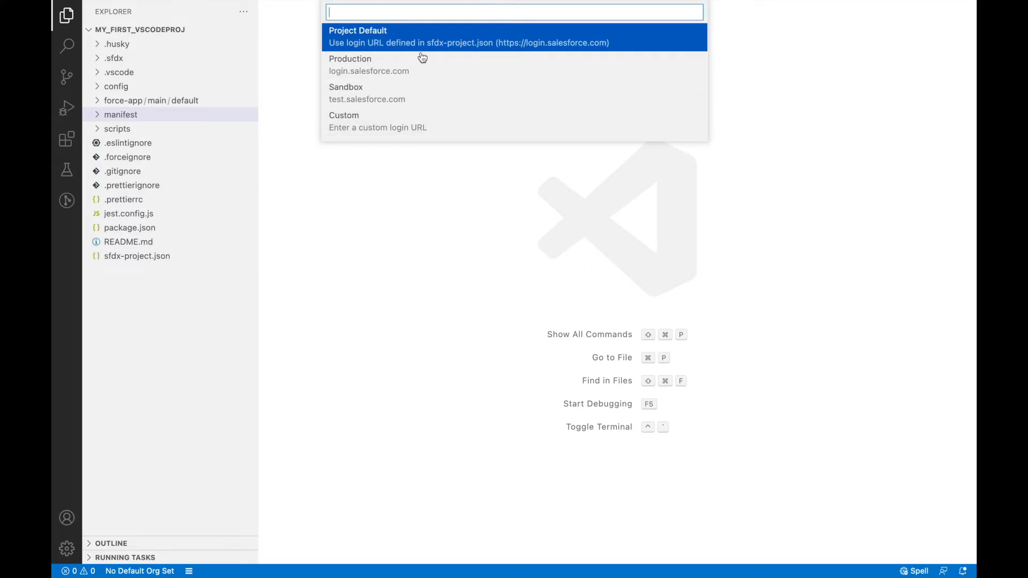
{"action": "mouse_move", "coordinate": [368, 94]}
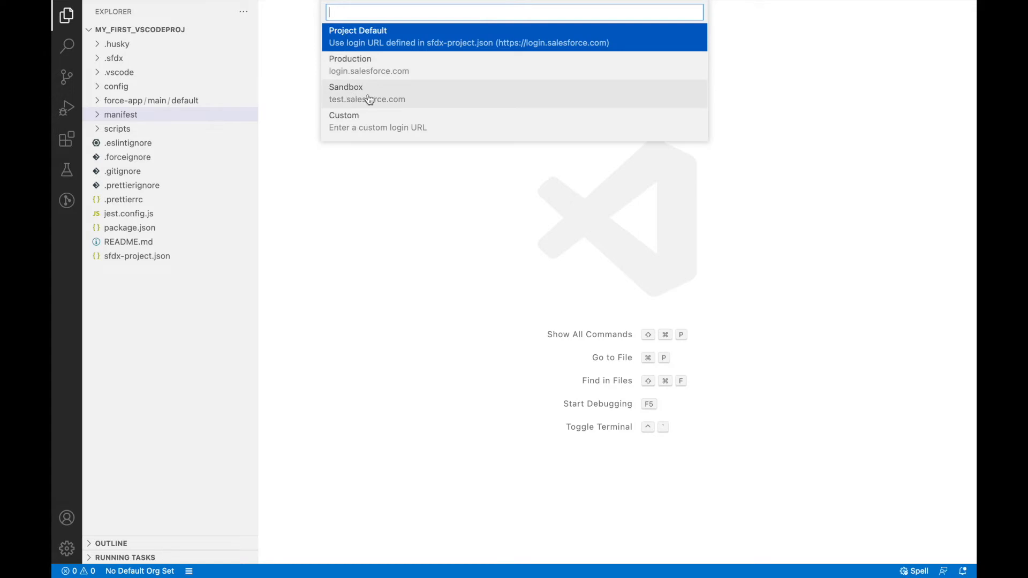
{"action": "mouse_move", "coordinate": [371, 105]}
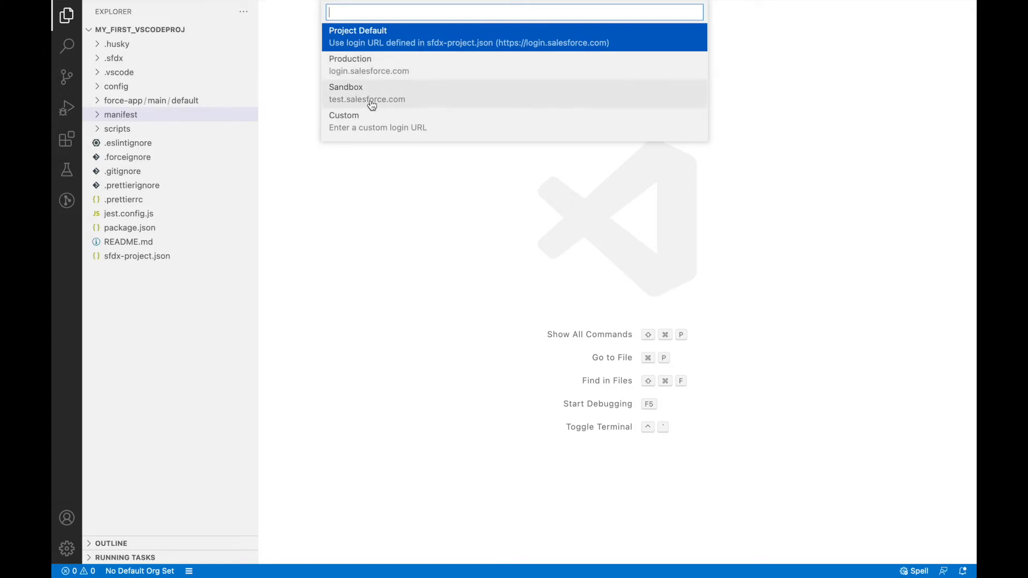
{"action": "mouse_move", "coordinate": [392, 42]}
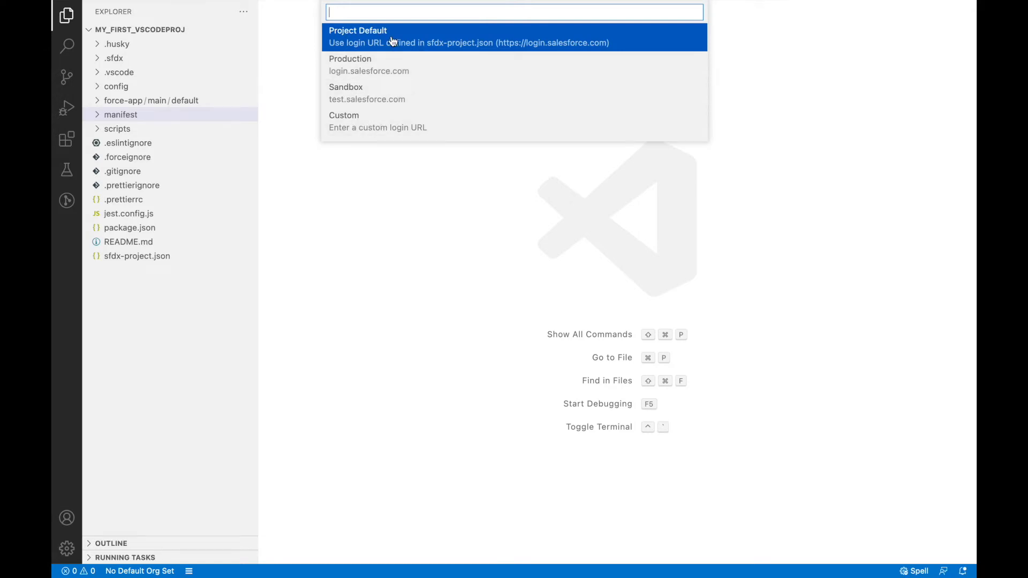
{"action": "mouse_move", "coordinate": [377, 47]}
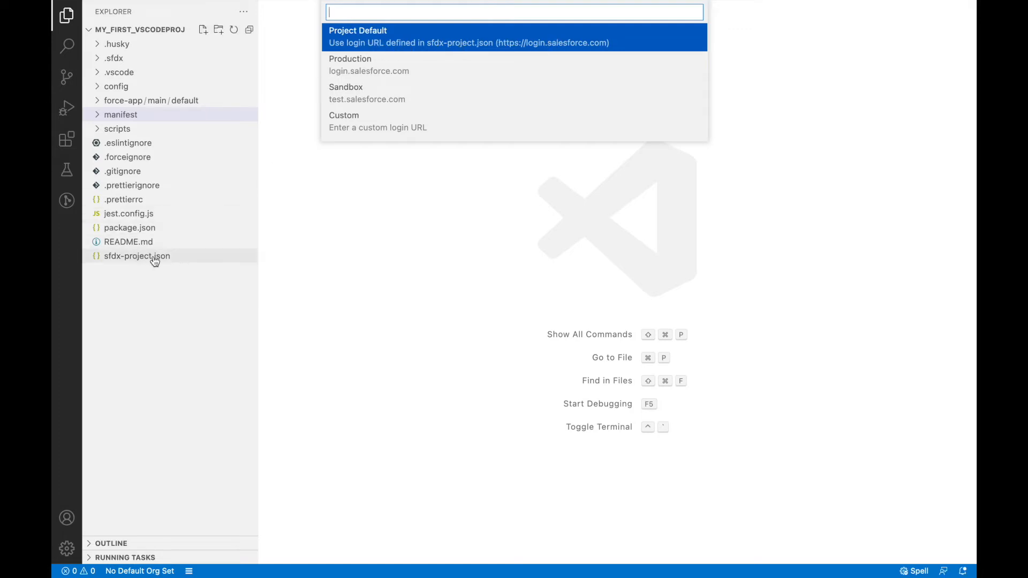
{"action": "mouse_move", "coordinate": [189, 239]}
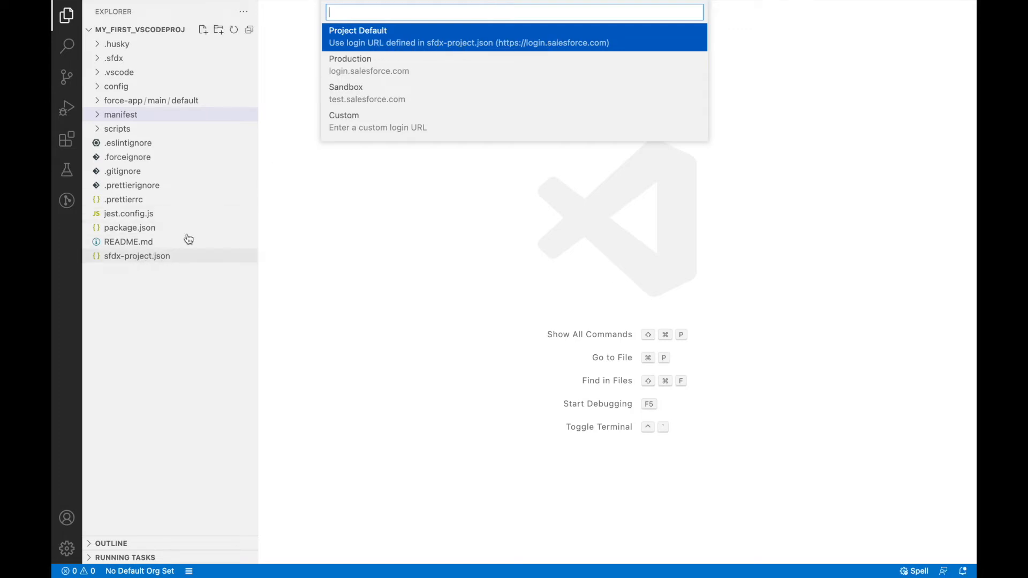
{"action": "mouse_move", "coordinate": [368, 71]}
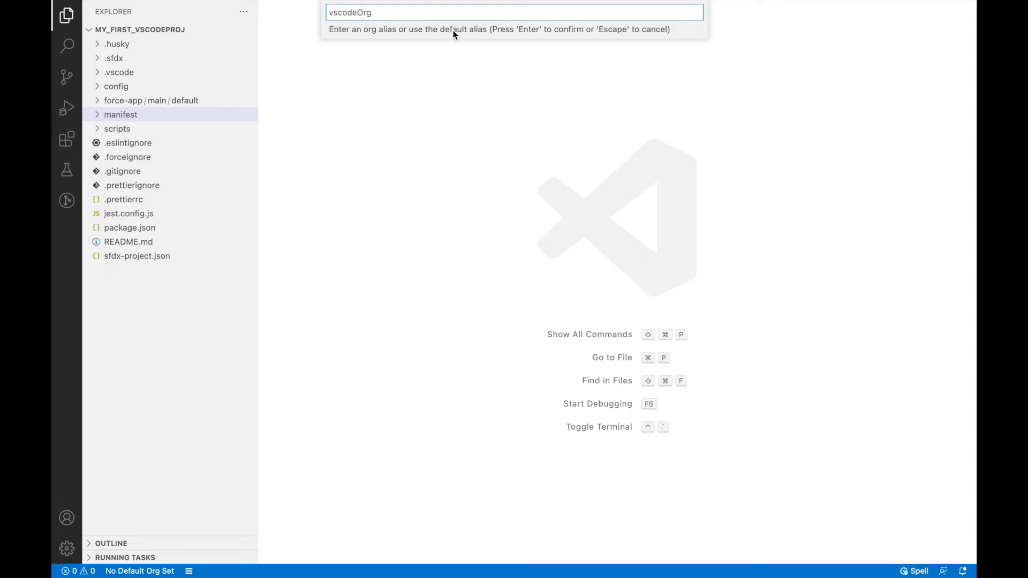
{"action": "mouse_move", "coordinate": [423, 13]}
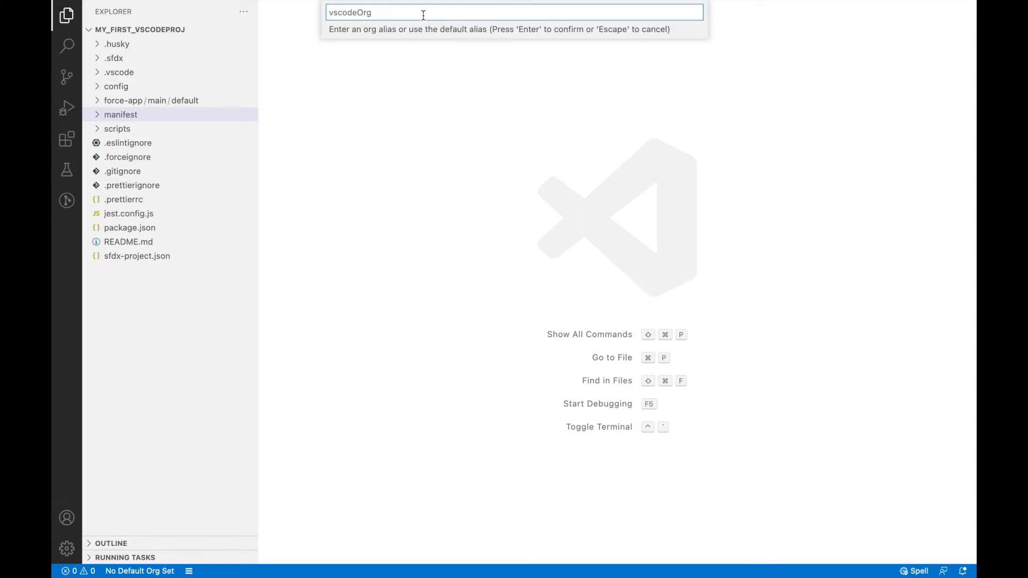
Enter 'first' as the custom org alias in place of vscodeOrg
{"action": "type", "text": "first"}
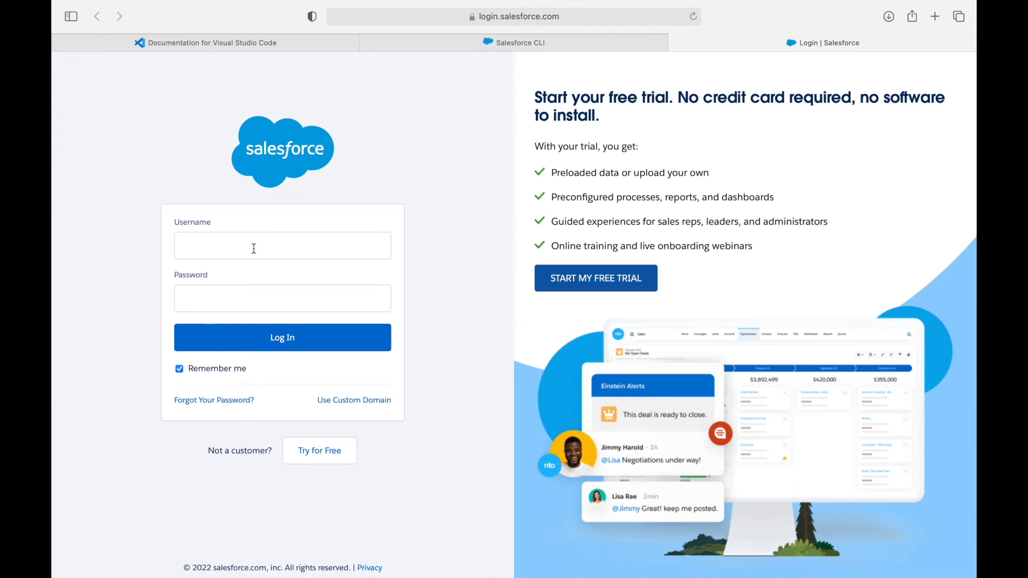
{"action": "mouse_move", "coordinate": [510, 125]}
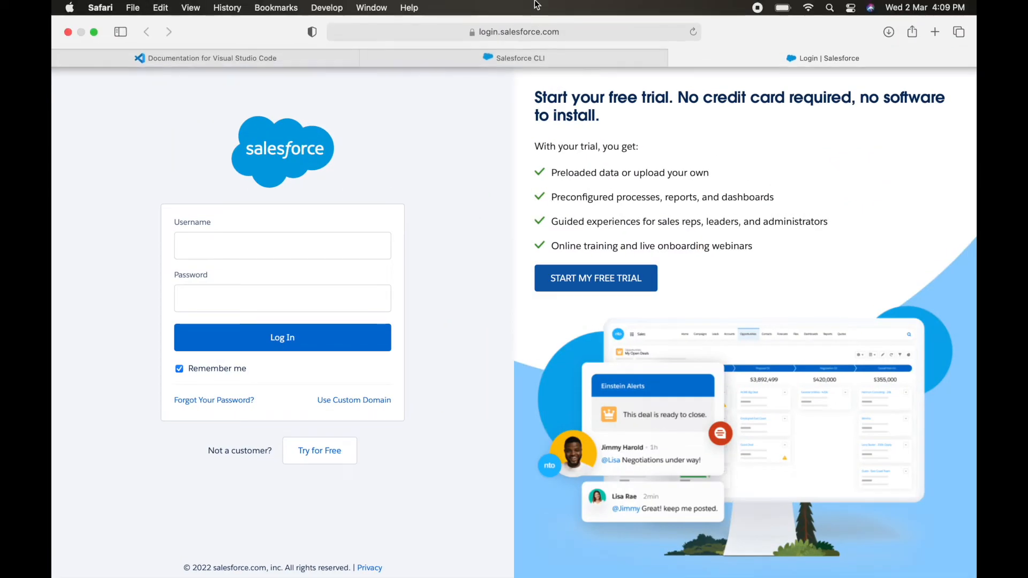
Fill the Salesforce username and password with saved credentials and focus the password
{"action": "left_click", "coordinate": [282, 245]}
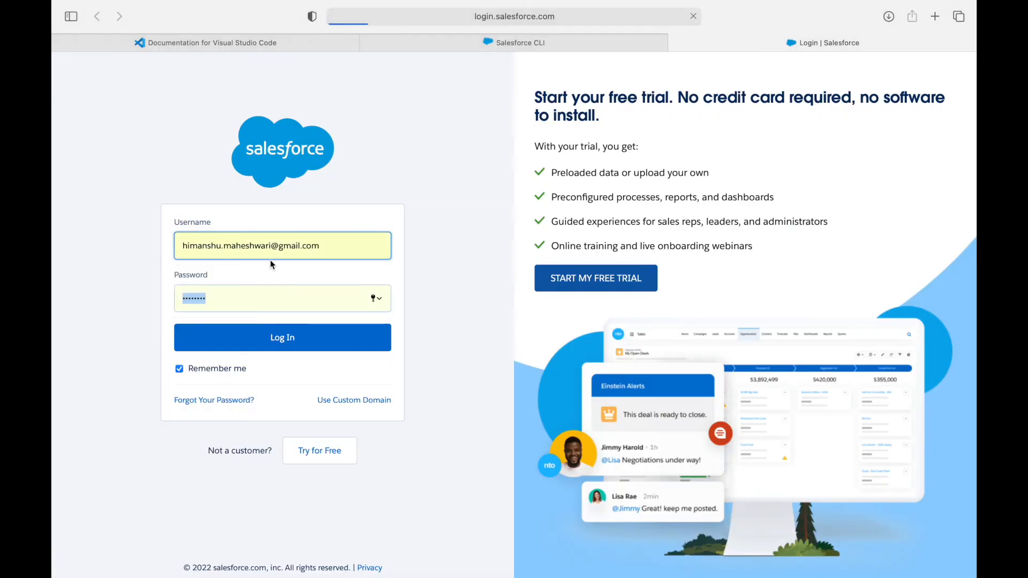
{"action": "mouse_move", "coordinate": [442, 273]}
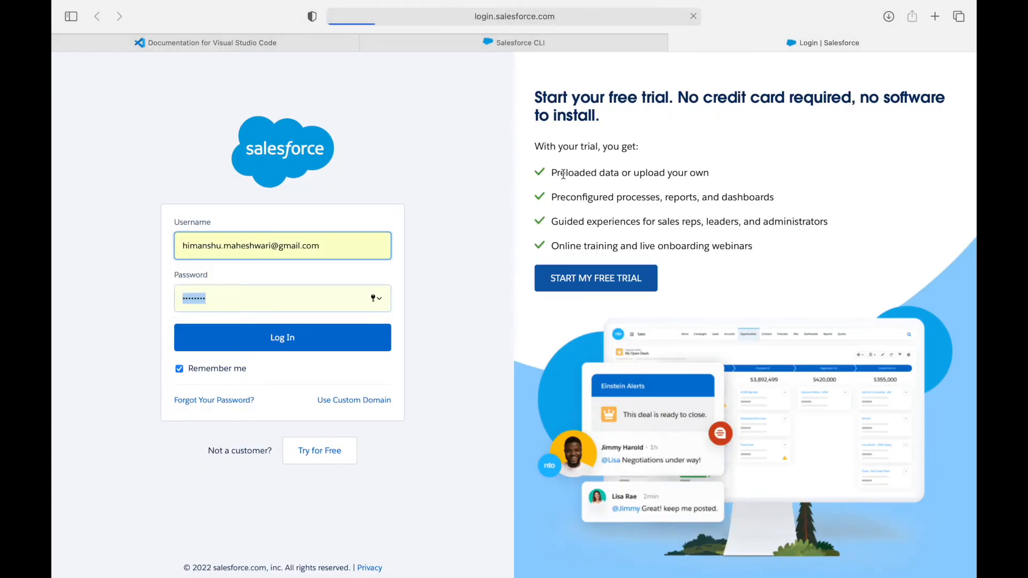
{"action": "left_click", "coordinate": [282, 299]}
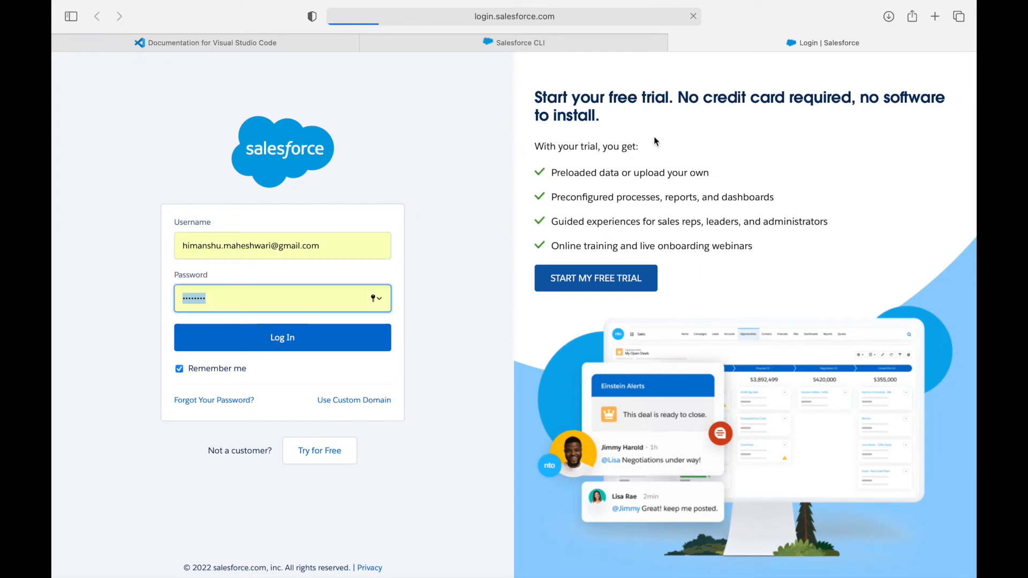
{"action": "mouse_move", "coordinate": [439, 121]}
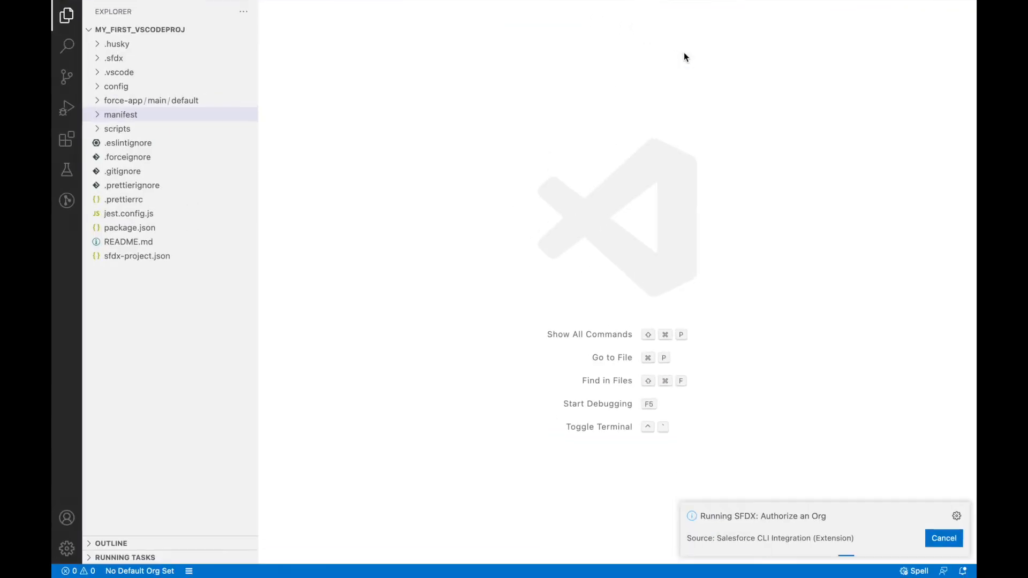
{"action": "mouse_move", "coordinate": [816, 531]}
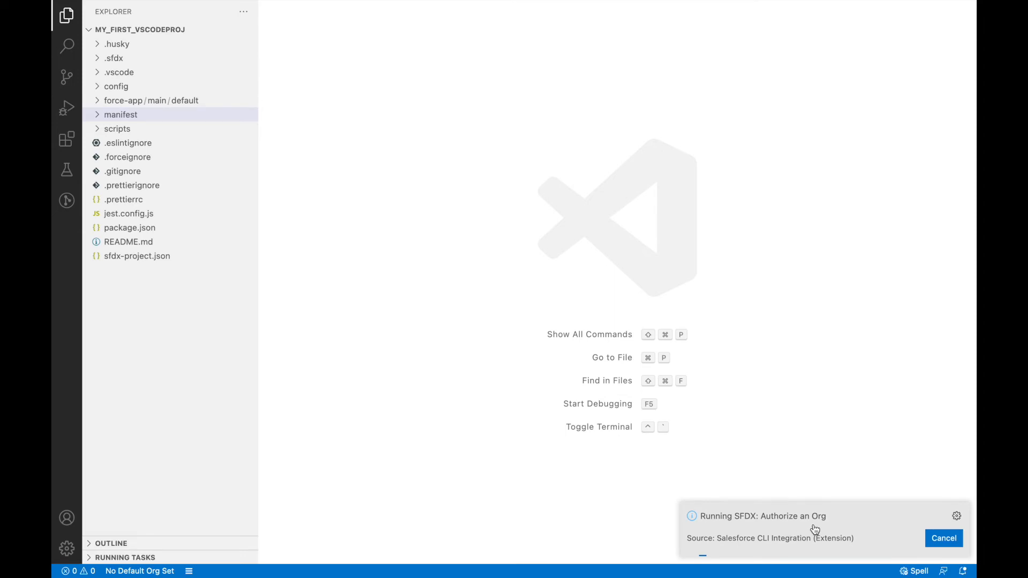
{"action": "mouse_move", "coordinate": [784, 528]}
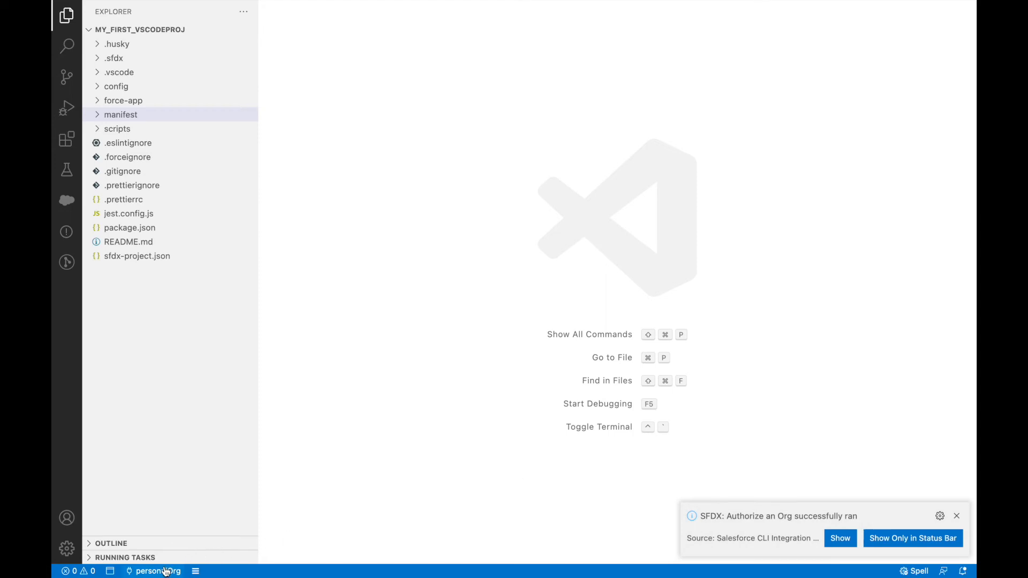
{"action": "mouse_move", "coordinate": [158, 571]}
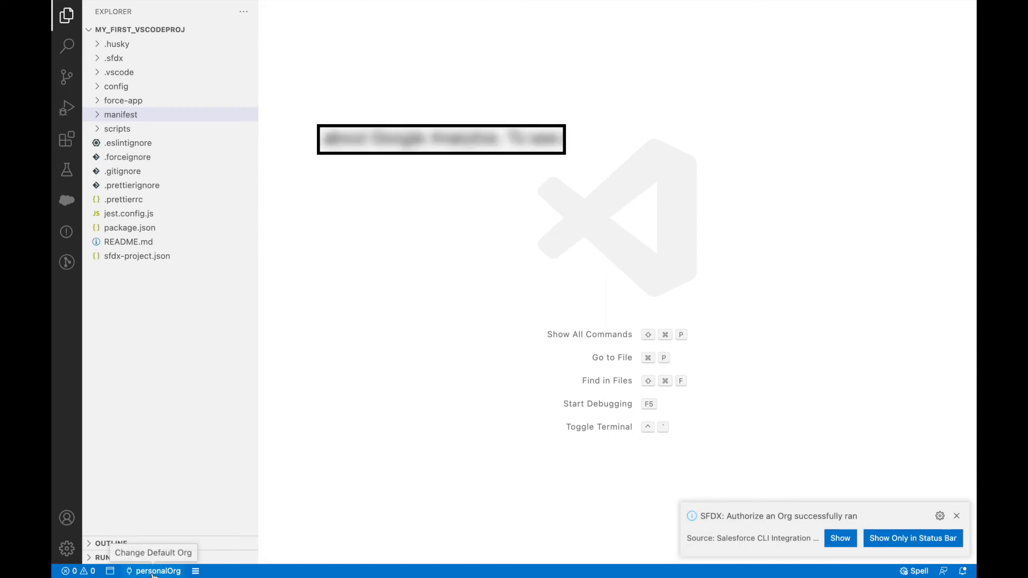
Bring up the default-org picker listing personalOrg and sgProj from the personalOrg status item
{"action": "left_click", "coordinate": [157, 571]}
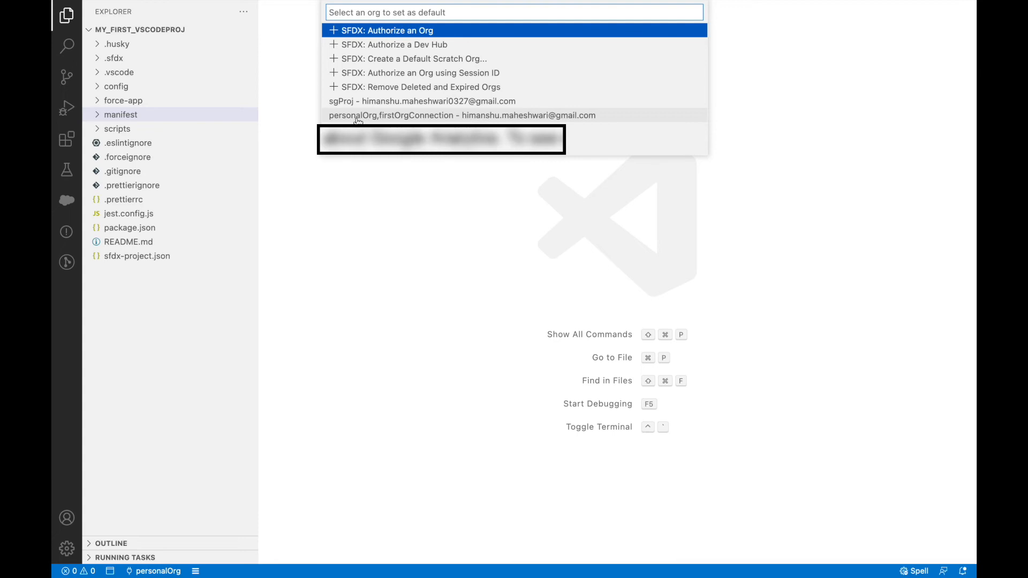
{"action": "mouse_move", "coordinate": [433, 116]}
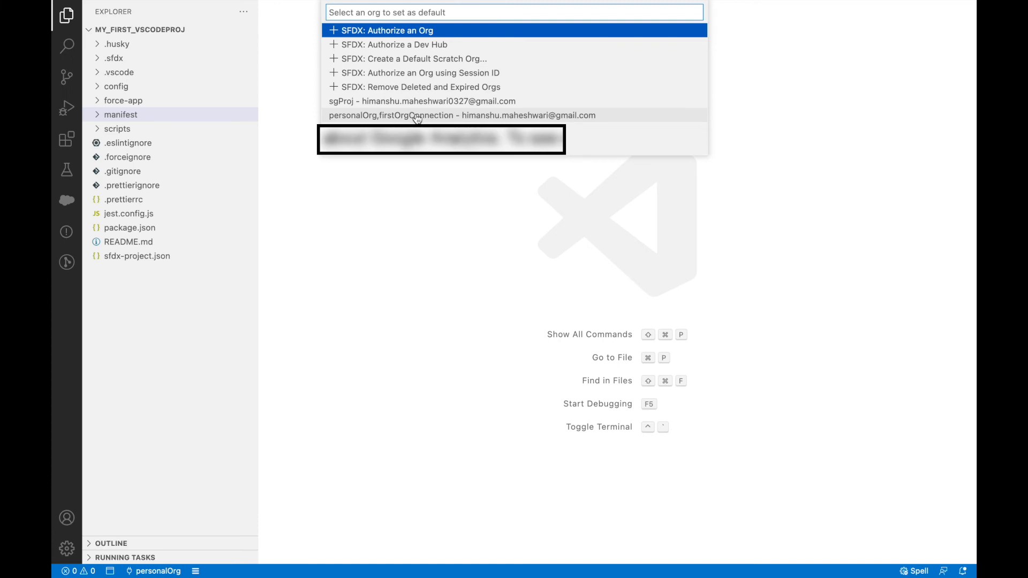
{"action": "mouse_move", "coordinate": [405, 119]}
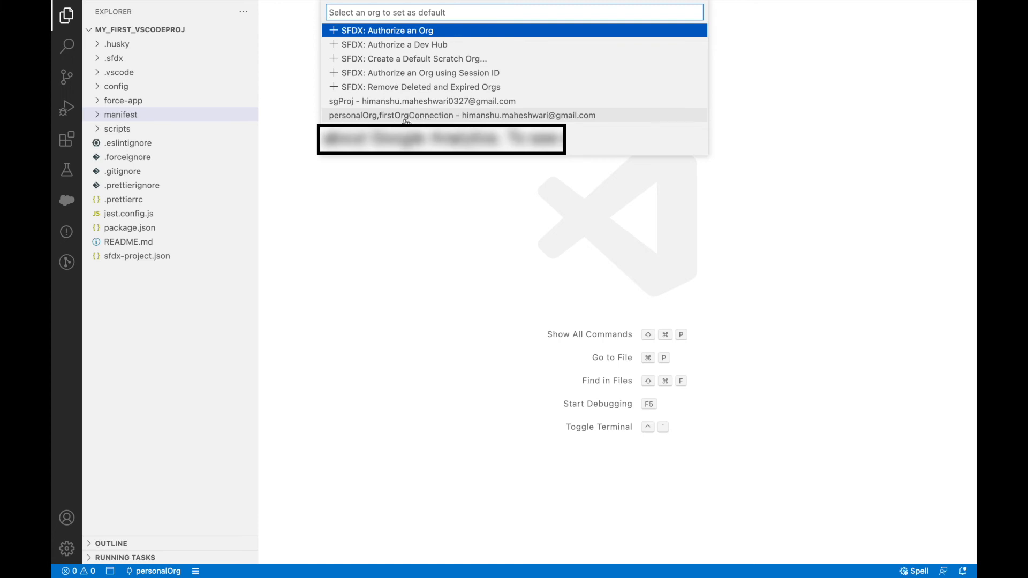
{"action": "mouse_move", "coordinate": [388, 100]}
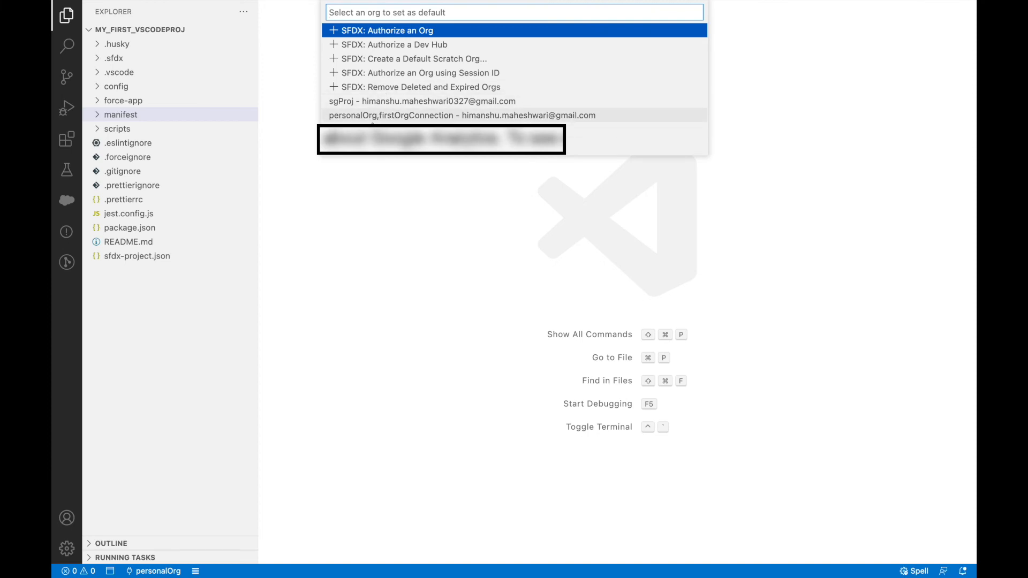
{"action": "mouse_move", "coordinate": [380, 105]}
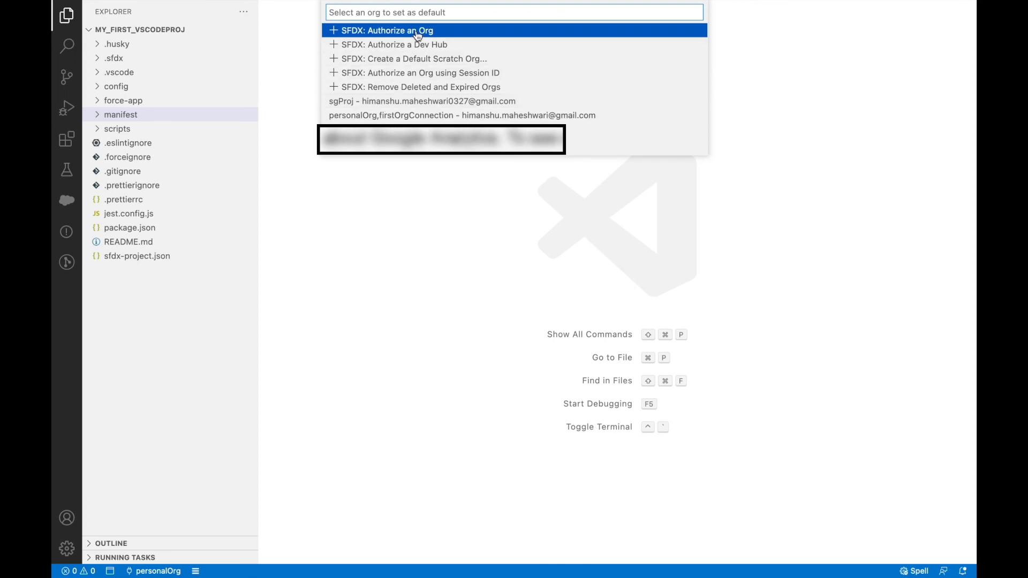
{"action": "mouse_move", "coordinate": [399, 34]}
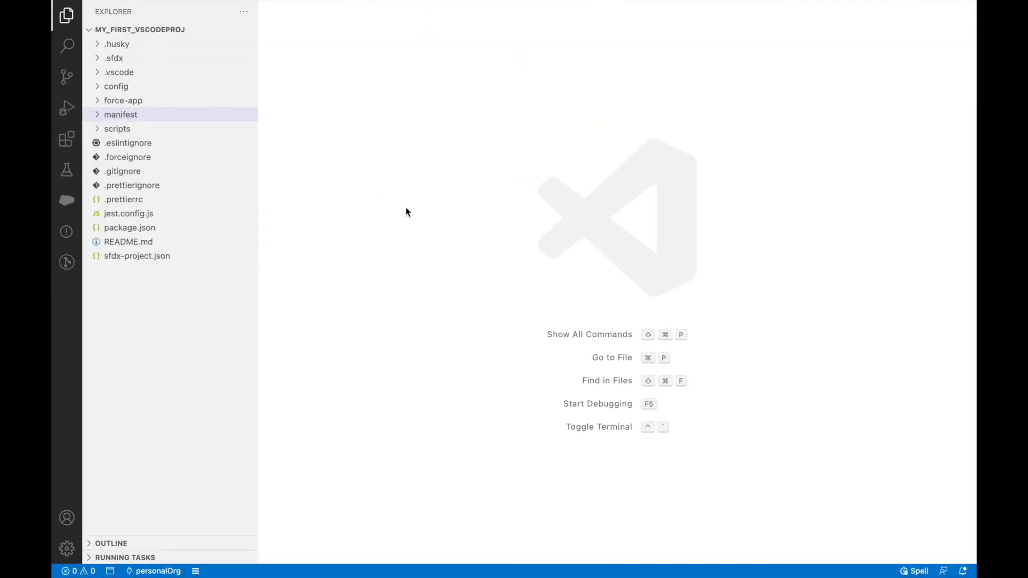
{"action": "mouse_move", "coordinate": [363, 158]}
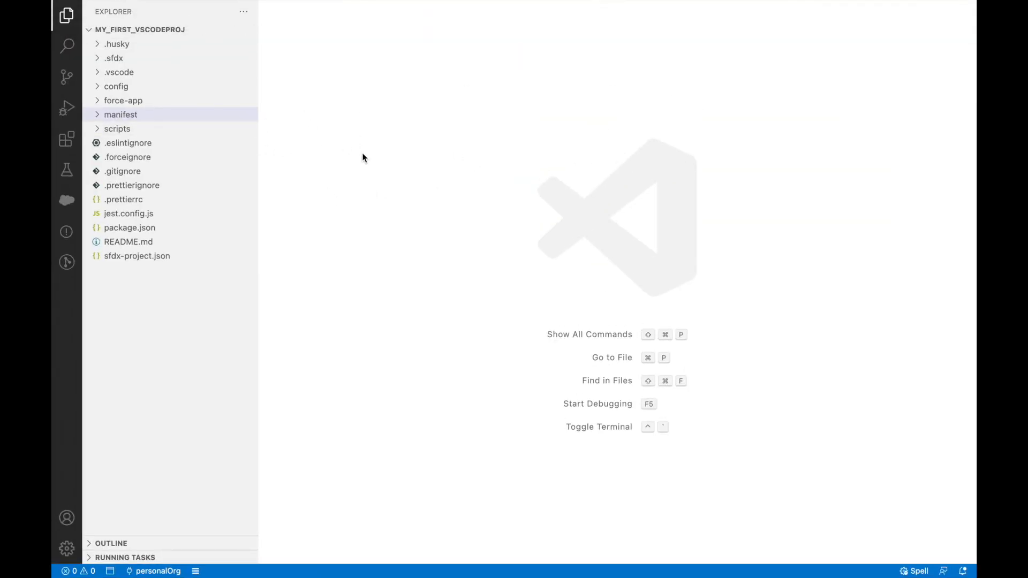
{"action": "mouse_move", "coordinate": [449, 135]}
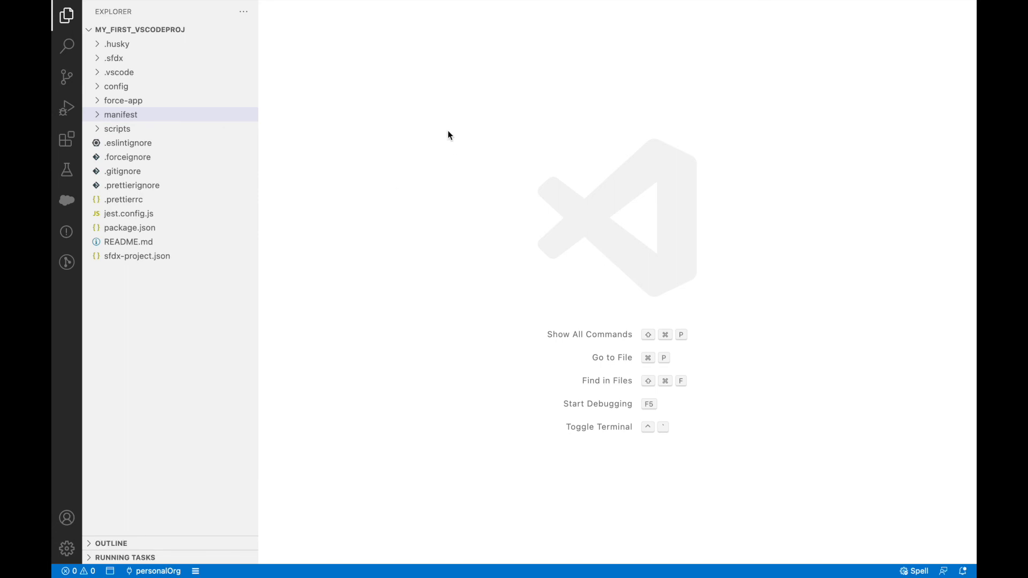
{"action": "mouse_move", "coordinate": [450, 173]}
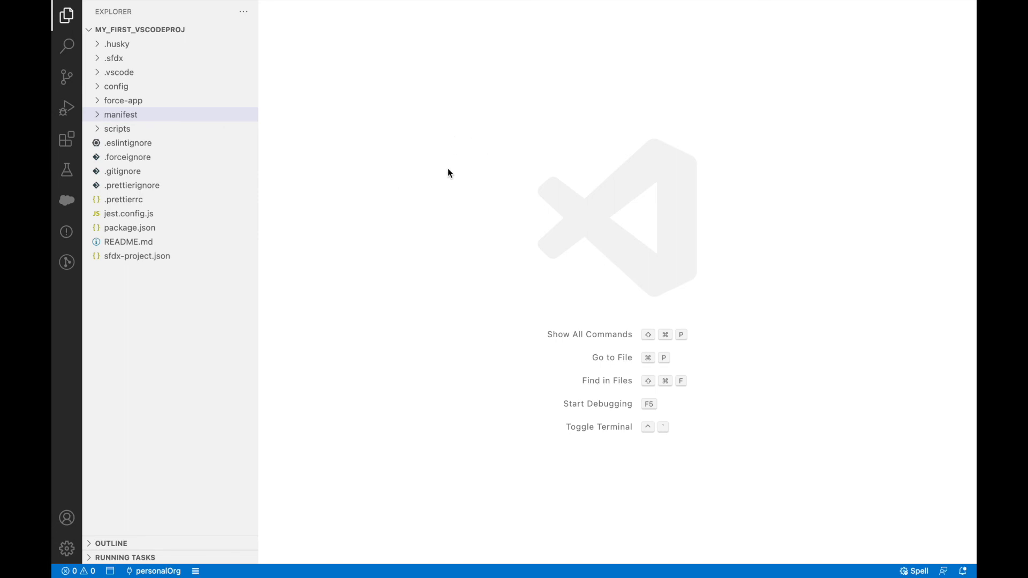